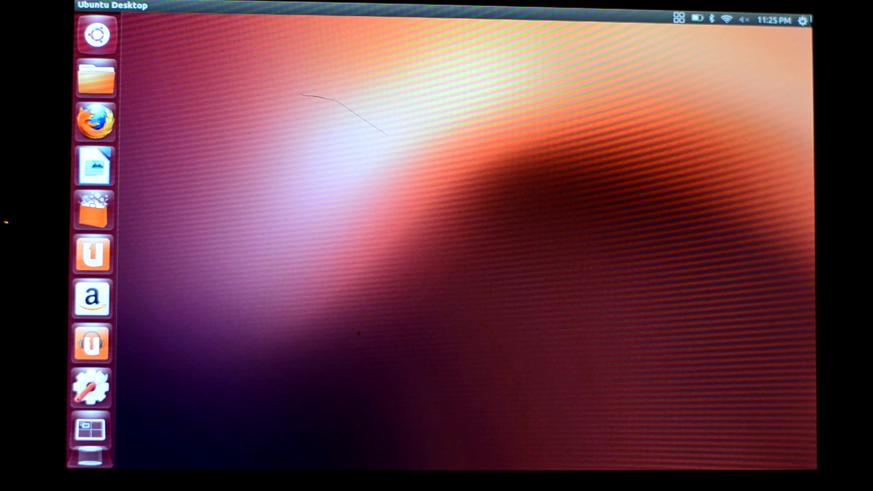
pyautogui.moveTo(663, 457)
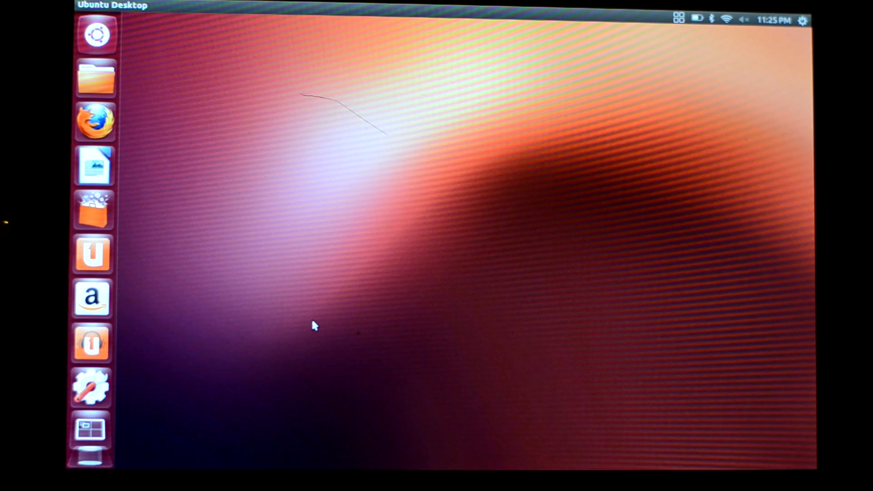
pyautogui.moveTo(95, 35)
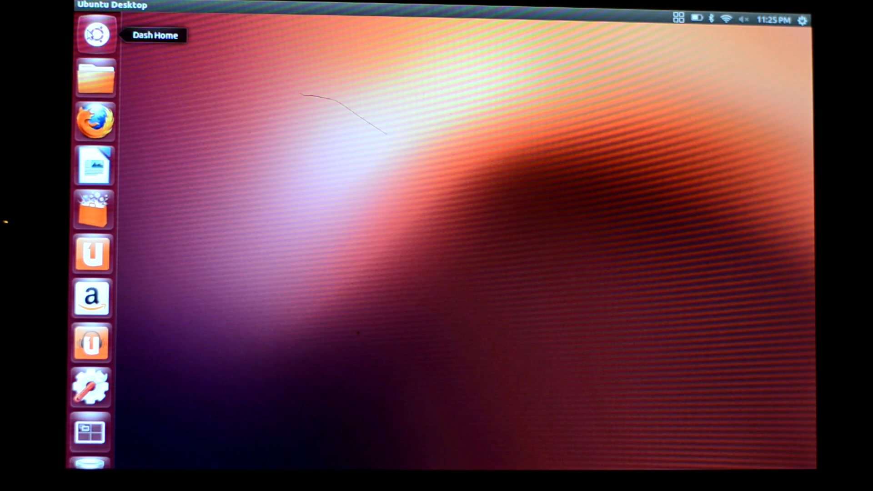
# Step: Launch LibreOffice from the launcher to show its Start Center
pyautogui.click(95, 33)
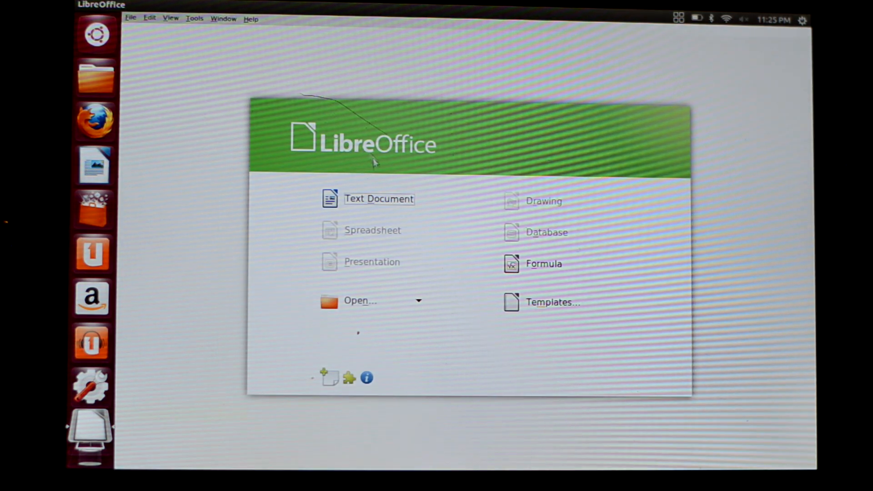
pyautogui.moveTo(378, 199)
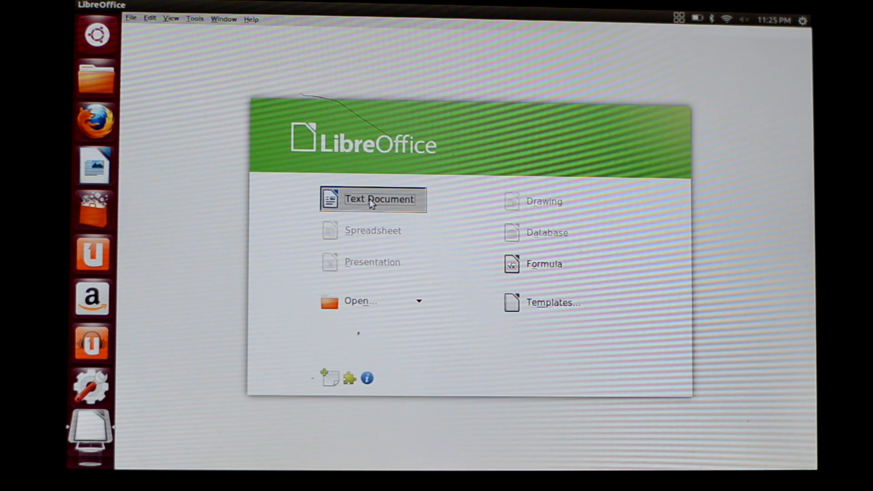
# Step: Create a new Writer text document reading 'I am testing Ubuntu on Nexus 7 - Muktware'
pyautogui.click(373, 199)
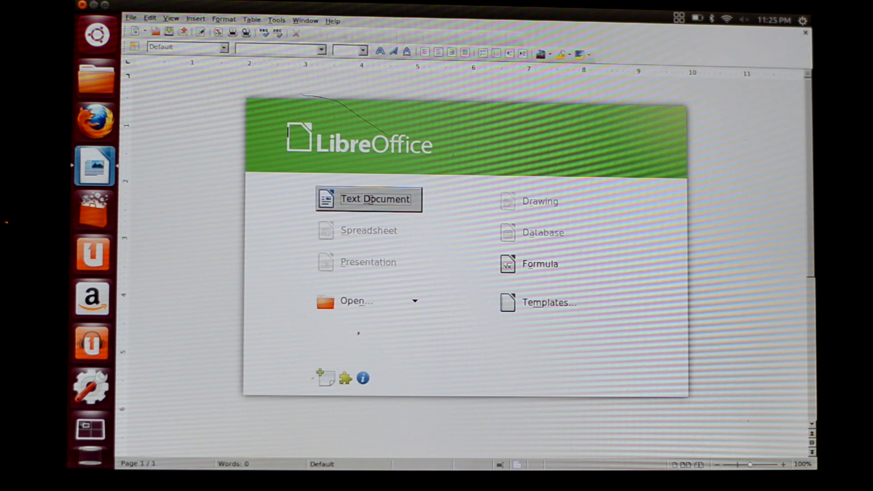
pyautogui.click(367, 199)
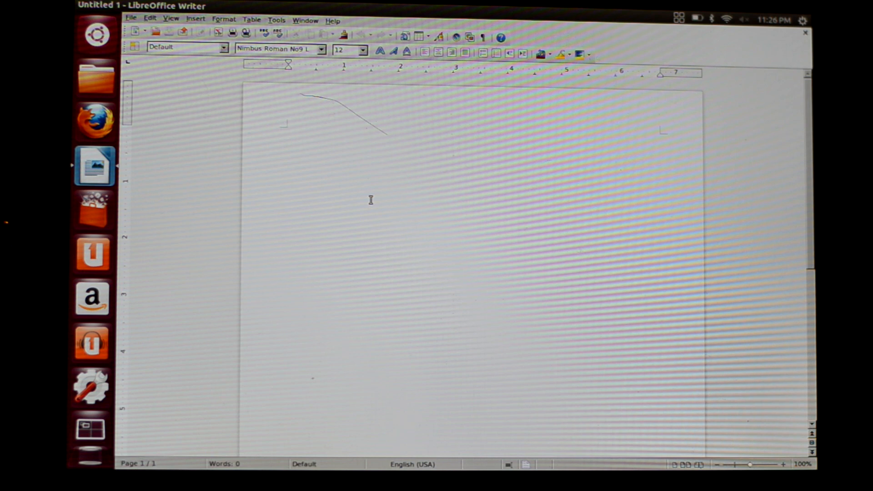
pyautogui.write('I a')
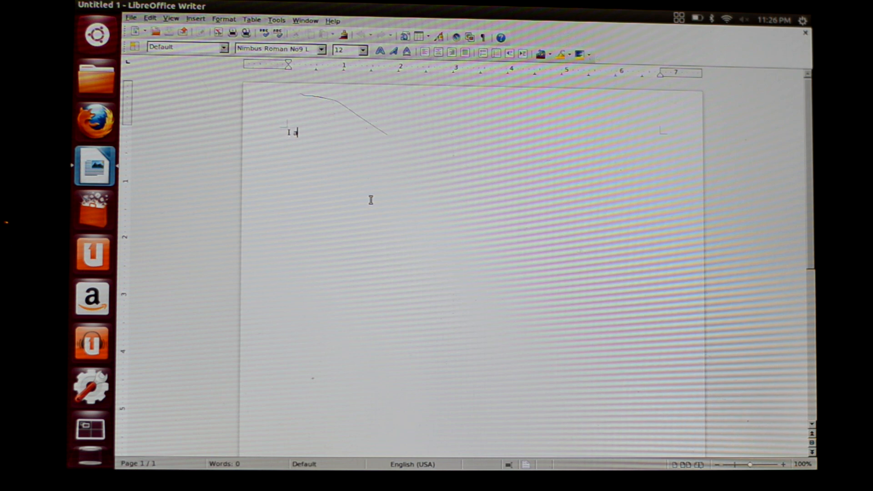
pyautogui.write('m testing Ubuntu on Nexus')
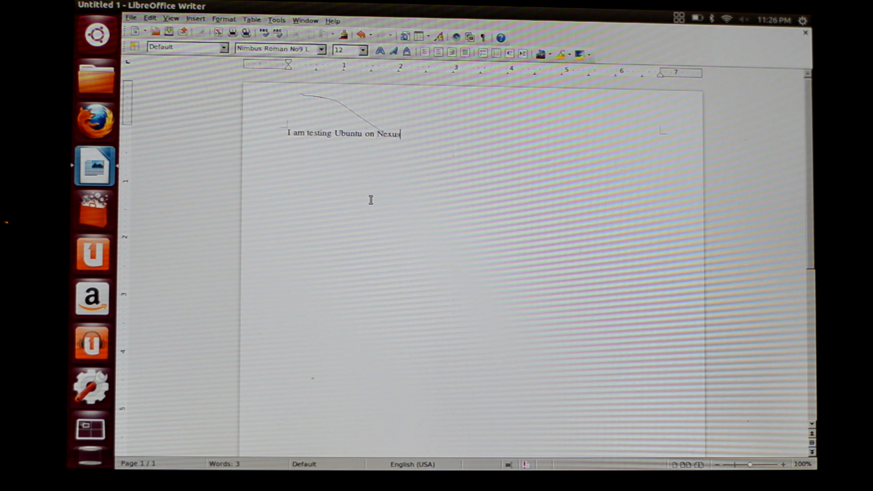
pyautogui.write('7 - Muk')
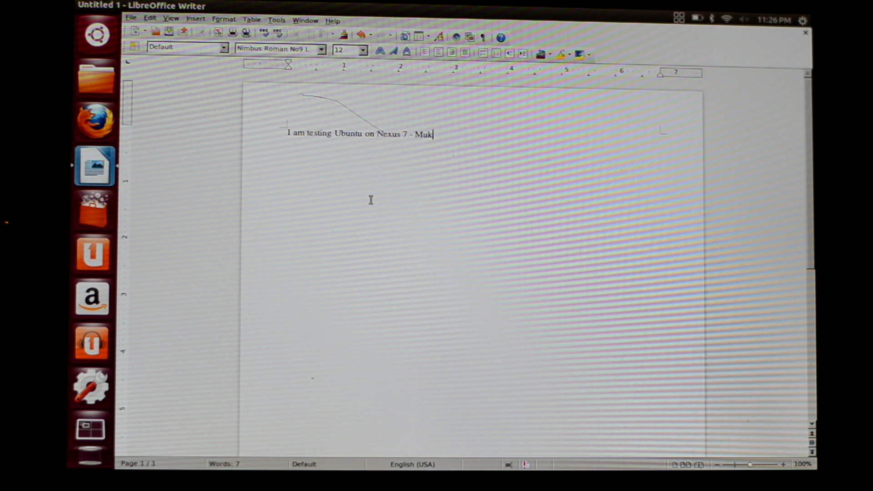
pyautogui.write('ware')
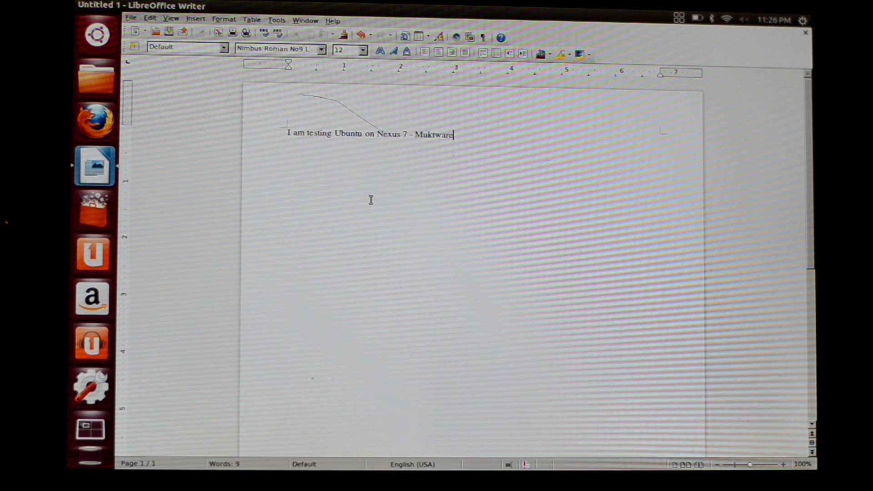
pyautogui.moveTo(459, 363)
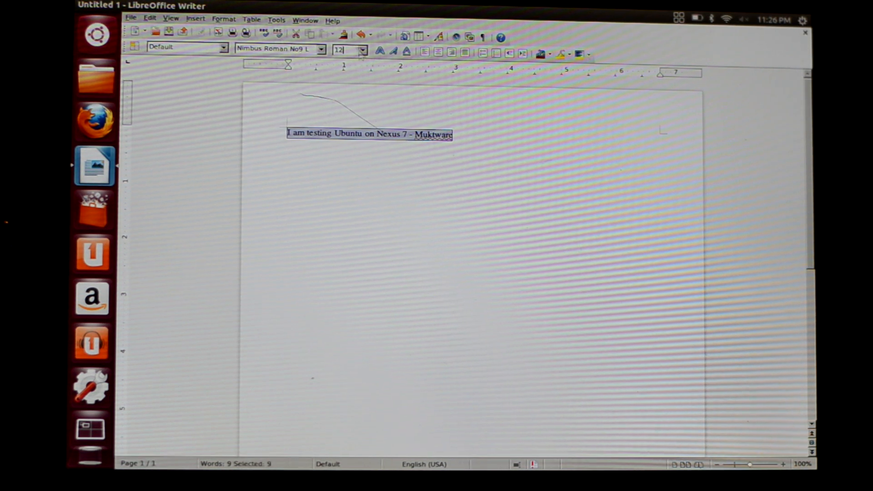
# Step: Set the sentence to 80 pt in the Ubuntu font
pyautogui.click(362, 50)
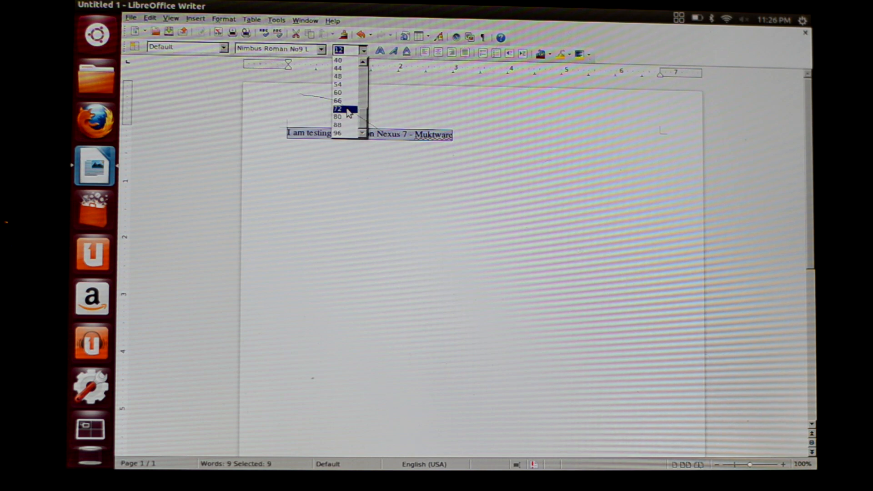
pyautogui.click(338, 116)
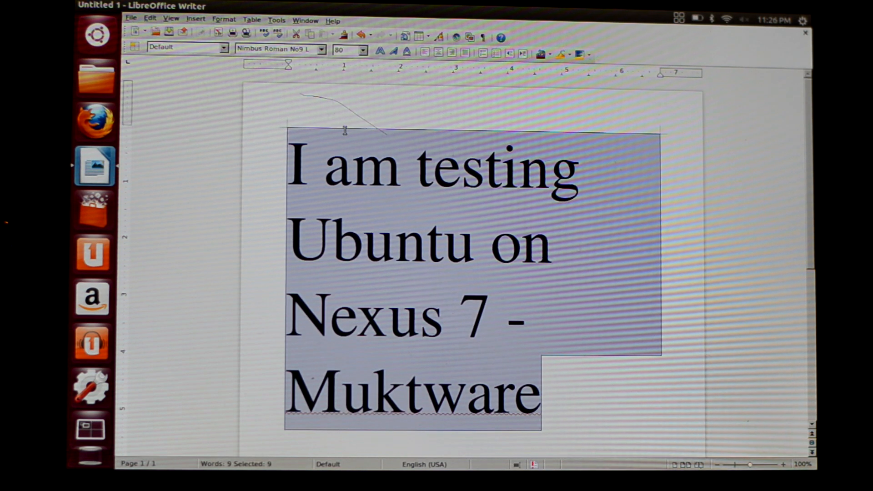
pyautogui.moveTo(278, 50)
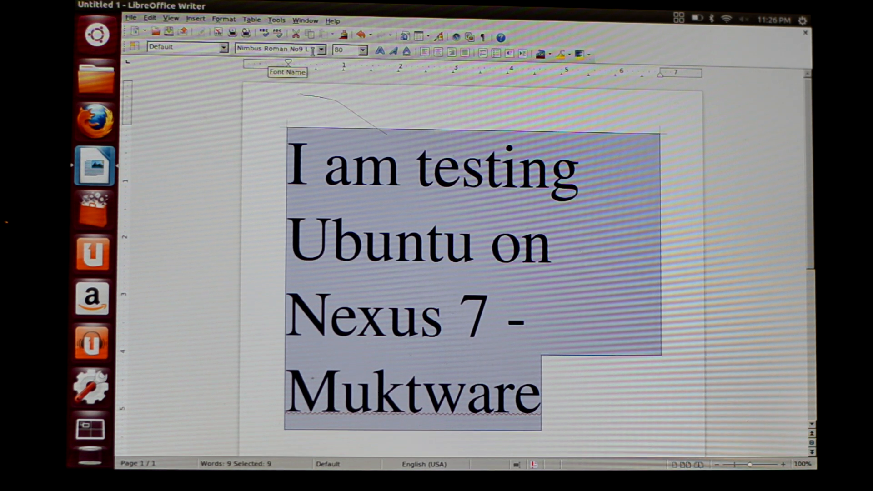
pyautogui.click(321, 49)
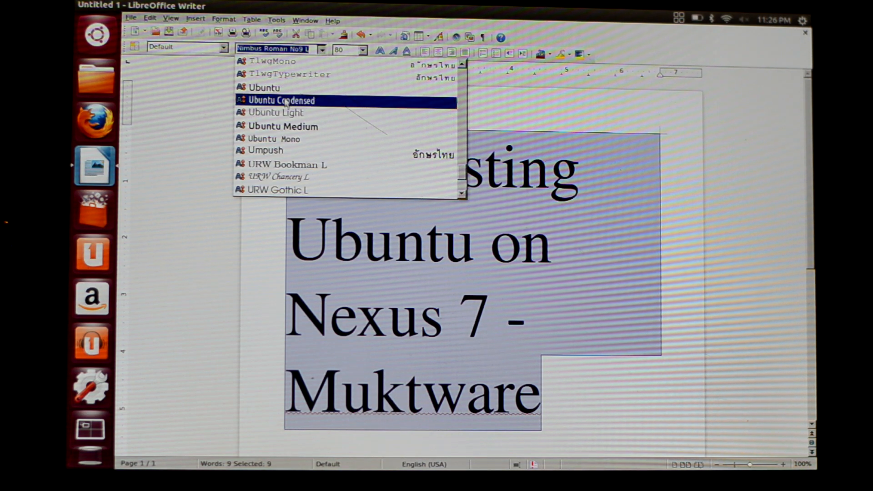
pyautogui.click(263, 87)
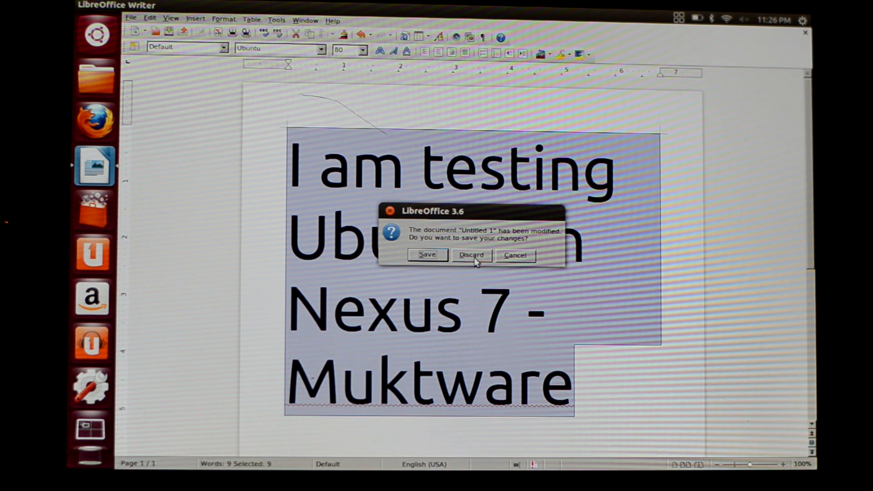
# Step: Discard the unsaved changes so Writer closes to the empty desktop
pyautogui.click(470, 254)
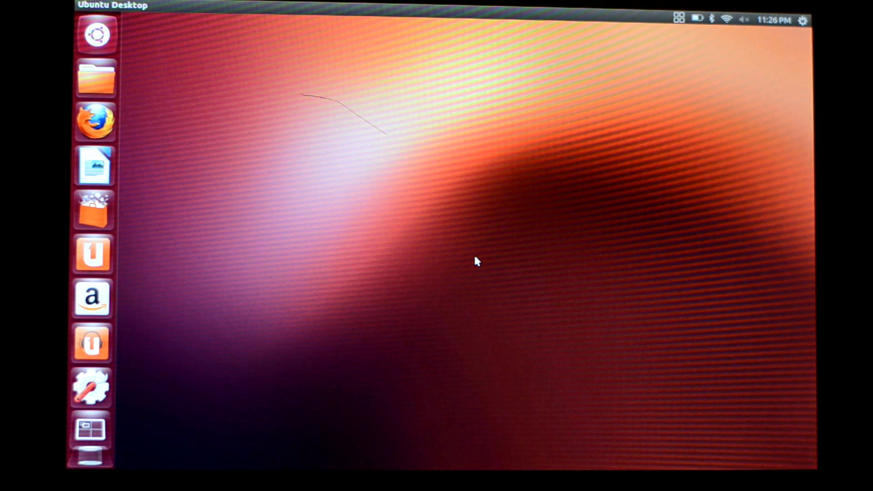
pyautogui.moveTo(95, 121)
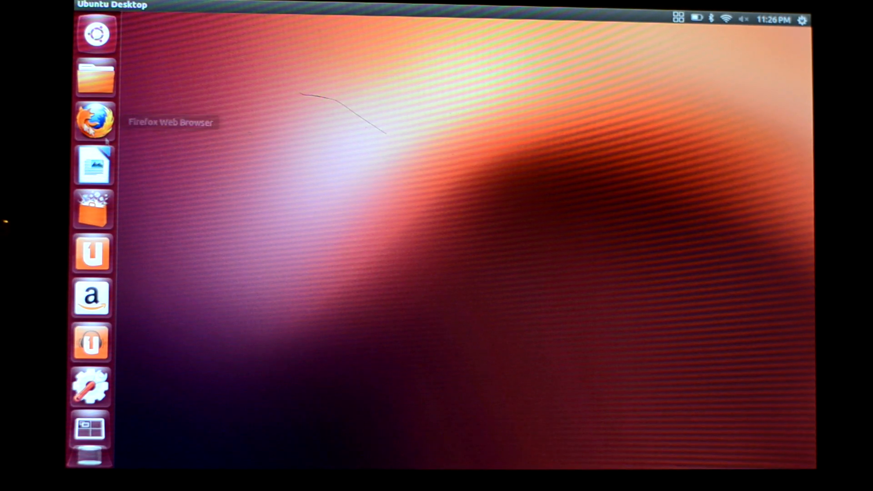
pyautogui.moveTo(95, 78)
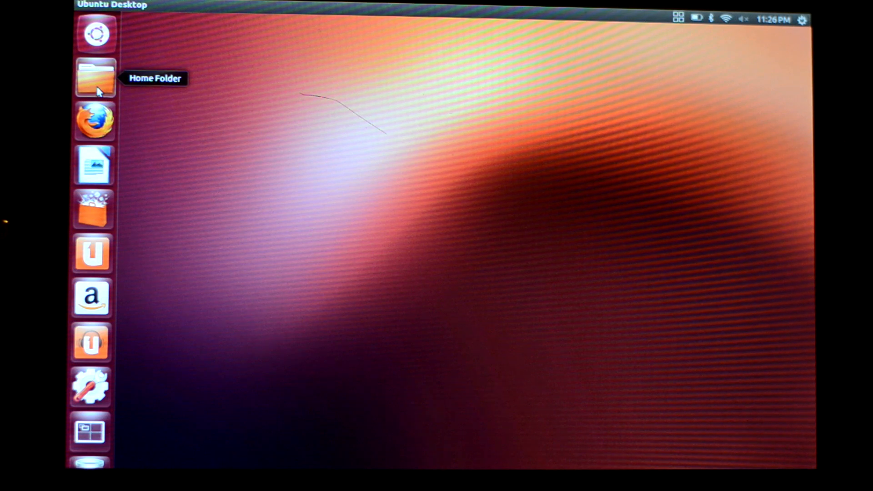
pyautogui.click(95, 78)
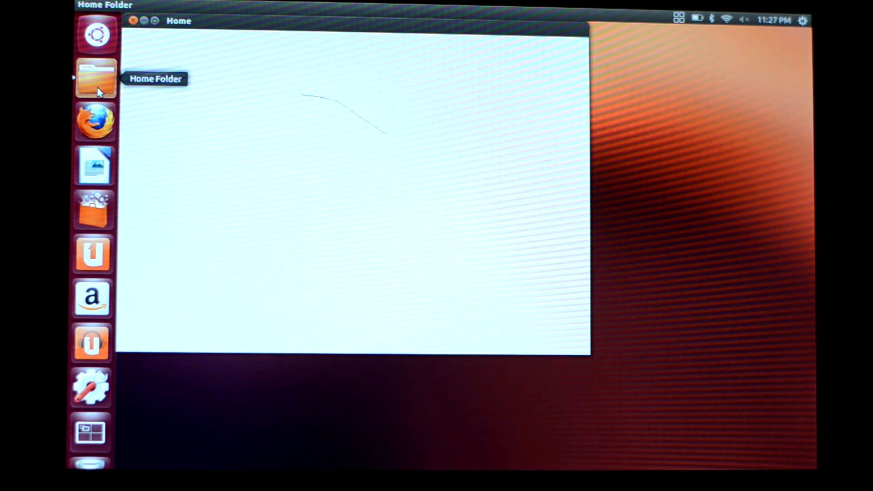
pyautogui.moveTo(157, 45)
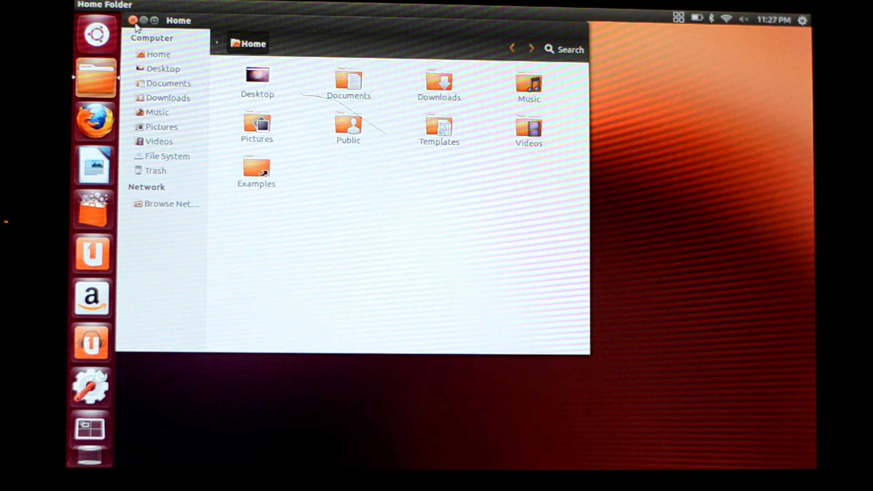
pyautogui.click(132, 20)
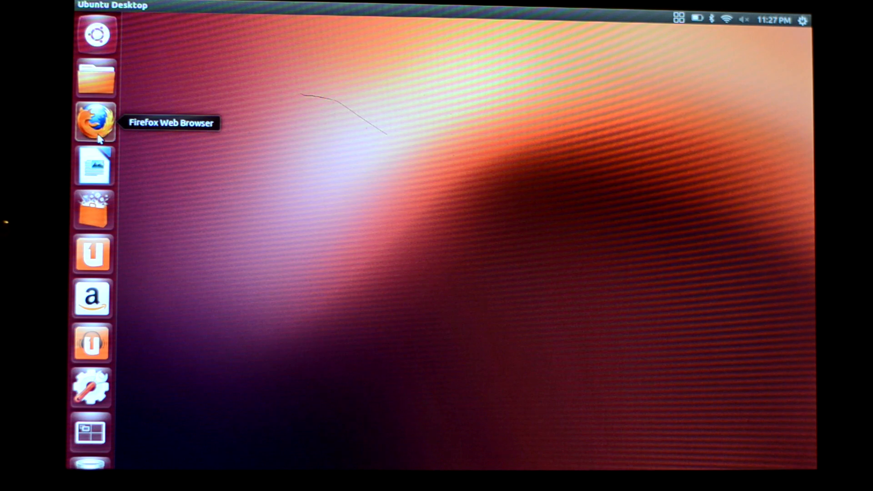
# Step: Launch Firefox and load muktware.com/ from the address bar
pyautogui.click(95, 121)
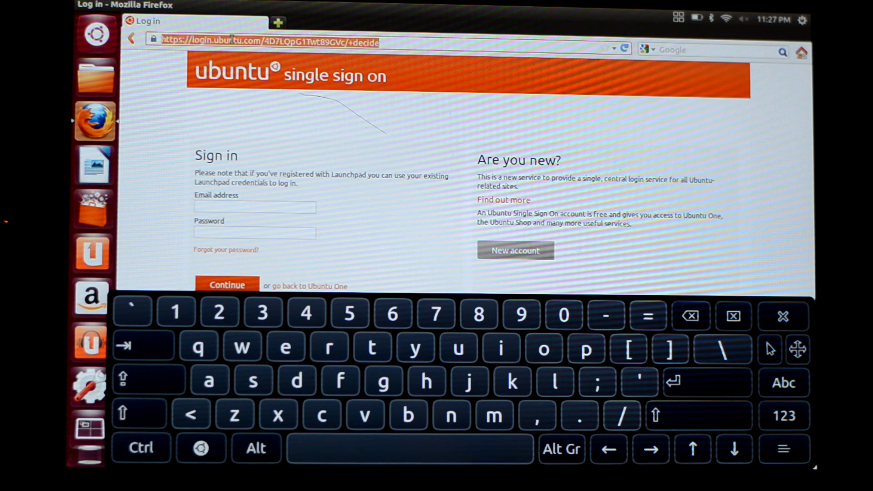
pyautogui.write('muktware.com/')
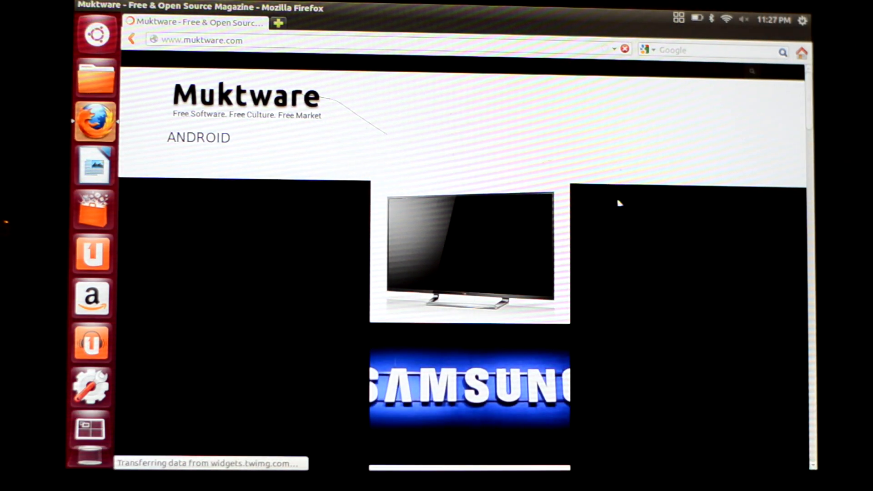
pyautogui.moveTo(622, 191)
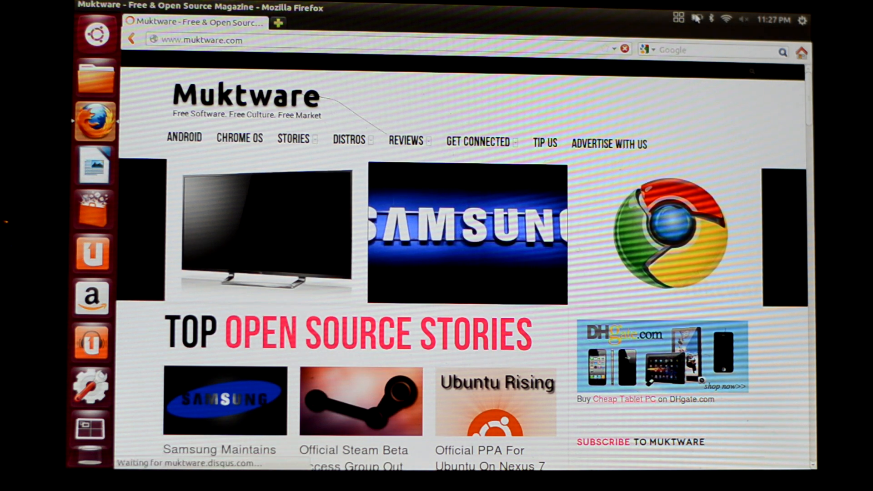
# Step: Check the battery, Bluetooth and wireless network indicator menus
pyautogui.click(697, 18)
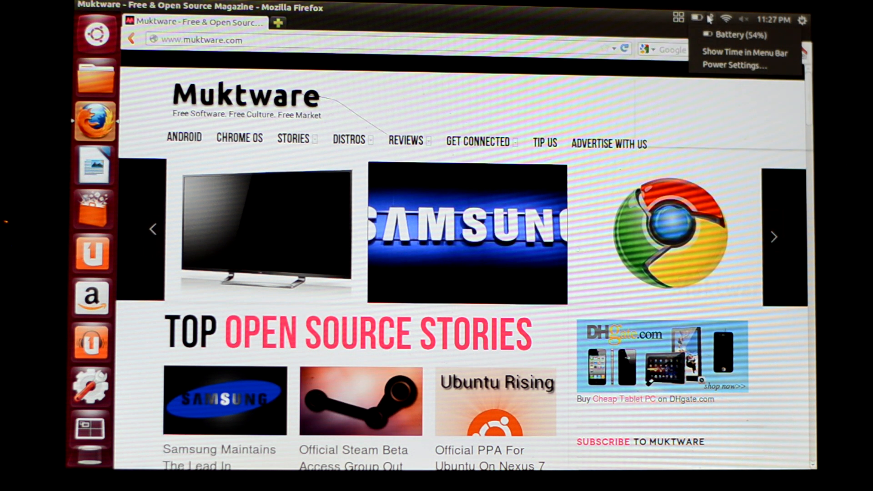
pyautogui.click(710, 18)
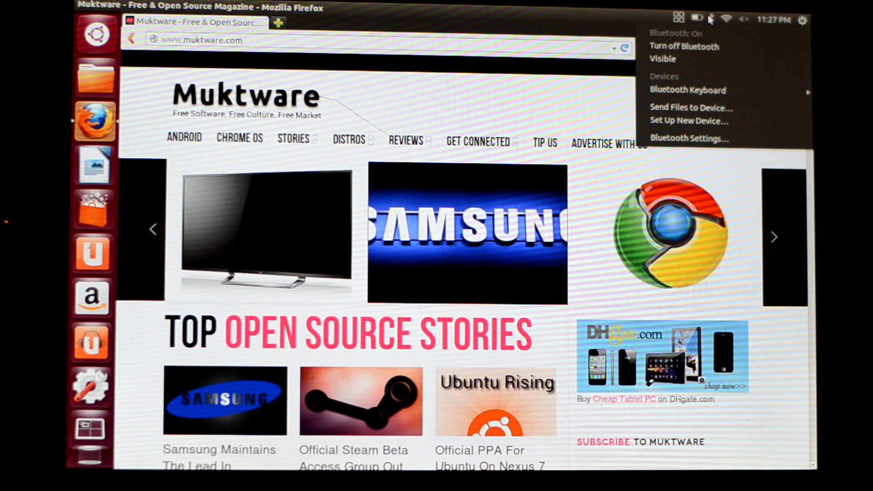
pyautogui.click(726, 19)
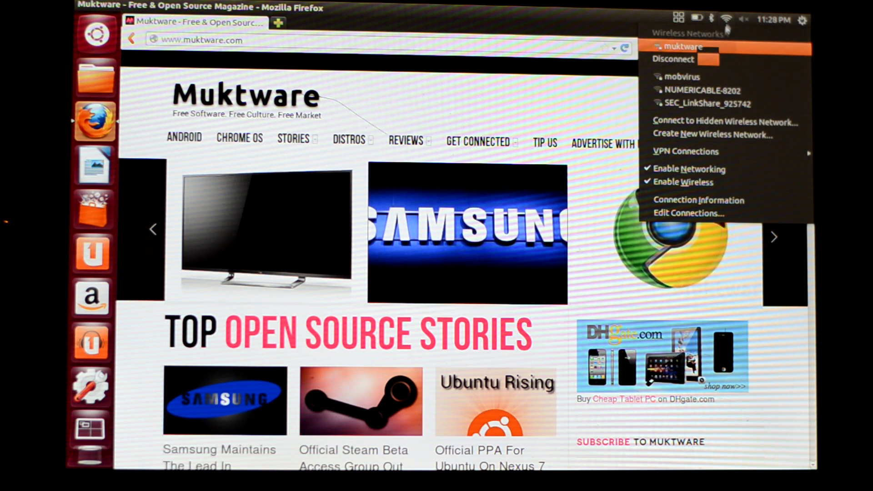
pyautogui.click(743, 19)
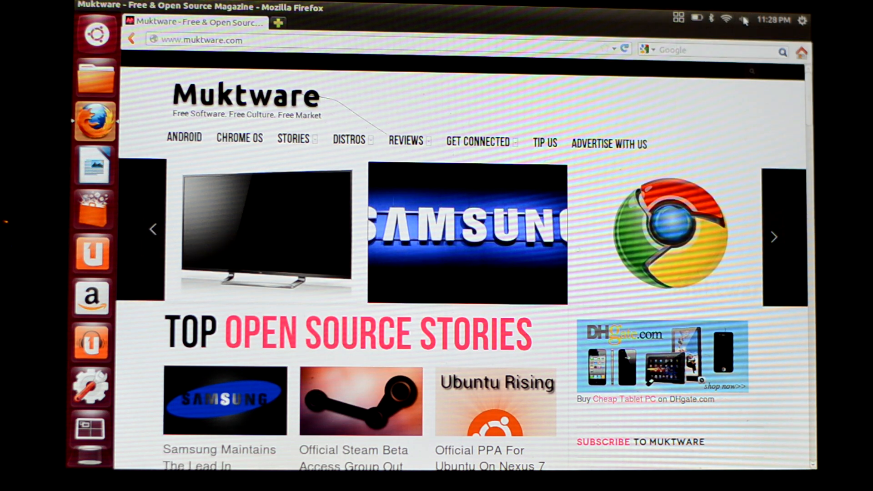
# Step: Start Rhythmbox playing from the sound indicator menu
pyautogui.click(743, 18)
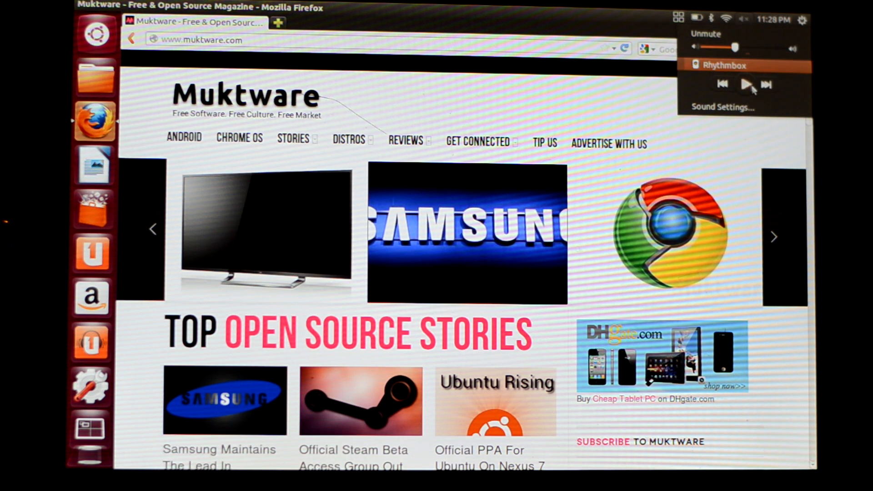
pyautogui.click(745, 84)
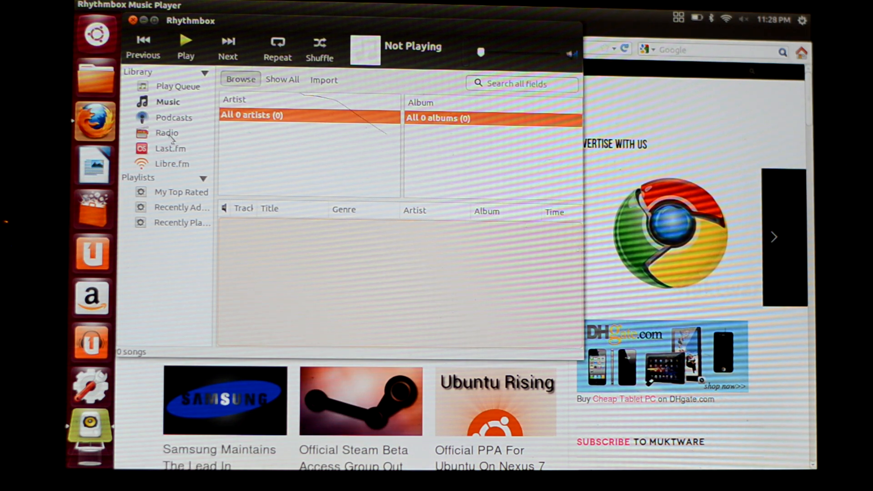
# Step: Play the Absolute Radio 80s (Modem) station from the Radio library
pyautogui.click(166, 132)
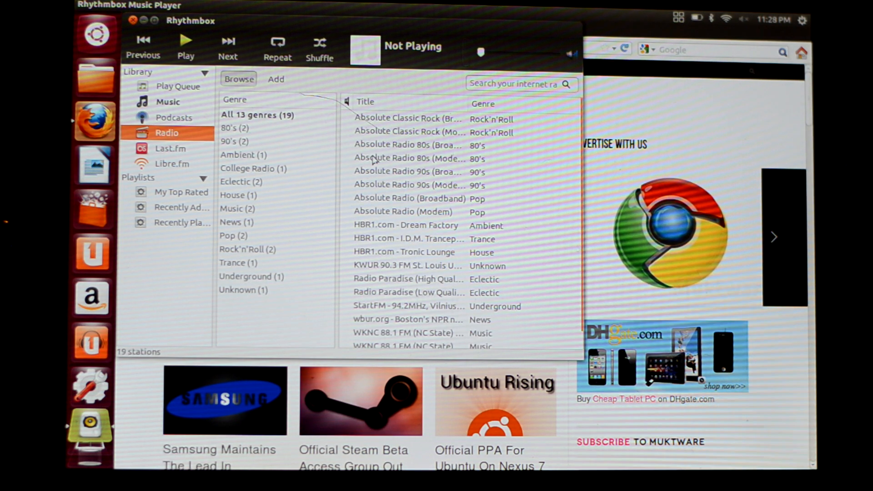
pyautogui.click(409, 158)
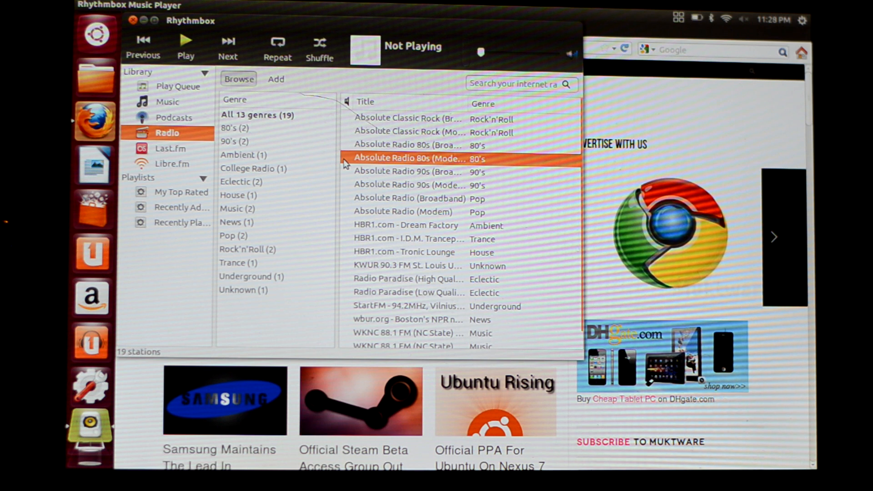
pyautogui.doubleClick(408, 158)
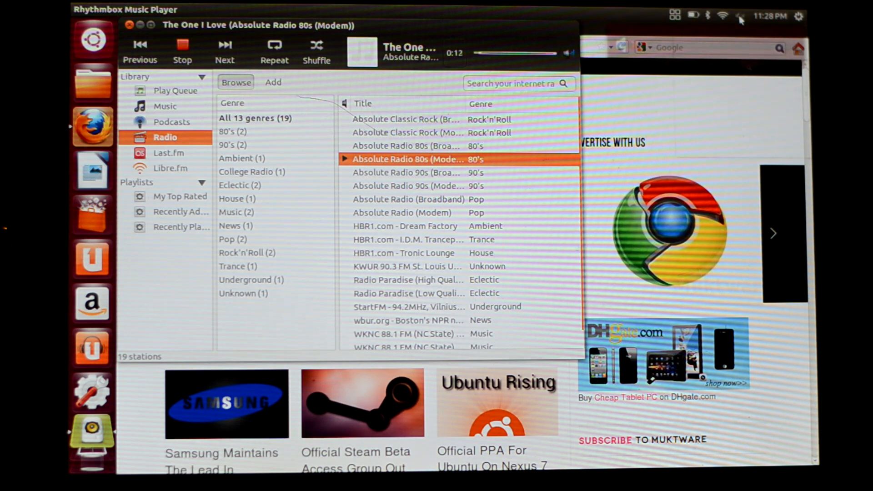
# Step: Bring up the Sound settings from the system sound menu
pyautogui.click(739, 15)
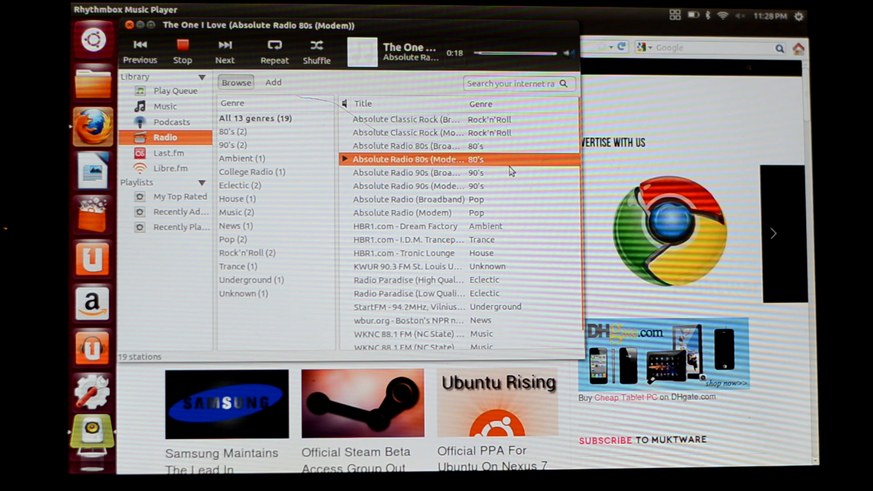
pyautogui.click(739, 15)
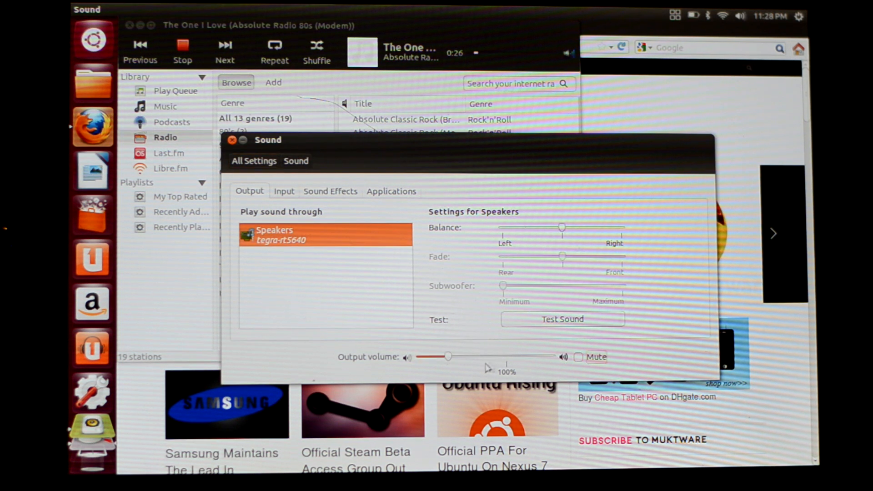
# Step: Raise the output volume slider to about 100%
pyautogui.moveTo(450, 356); pyautogui.dragTo(520, 357)
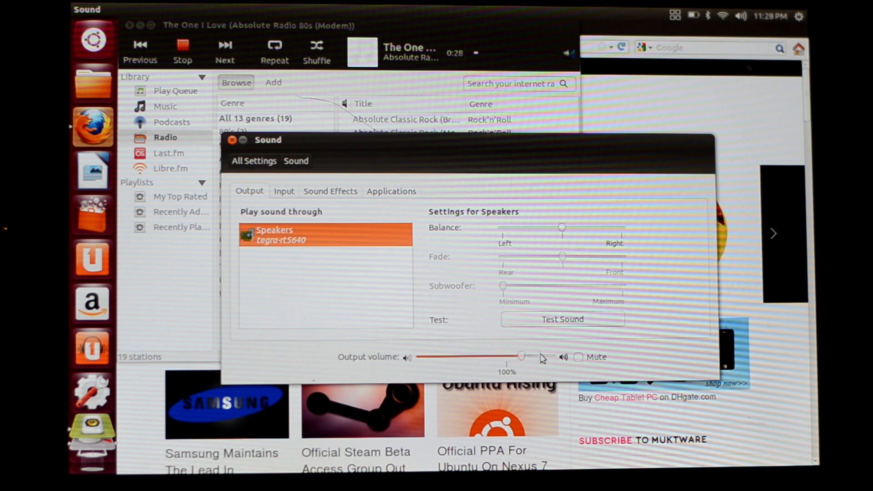
pyautogui.moveTo(520, 357); pyautogui.dragTo(540, 356)
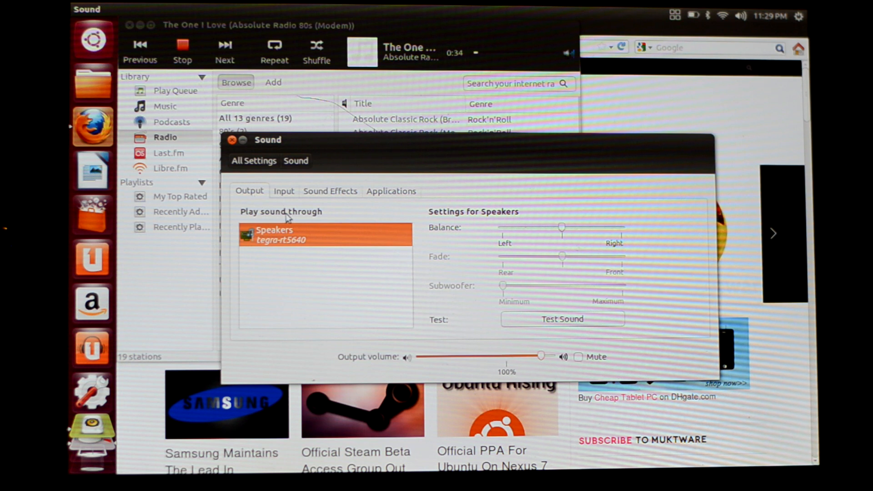
pyautogui.moveTo(537, 301)
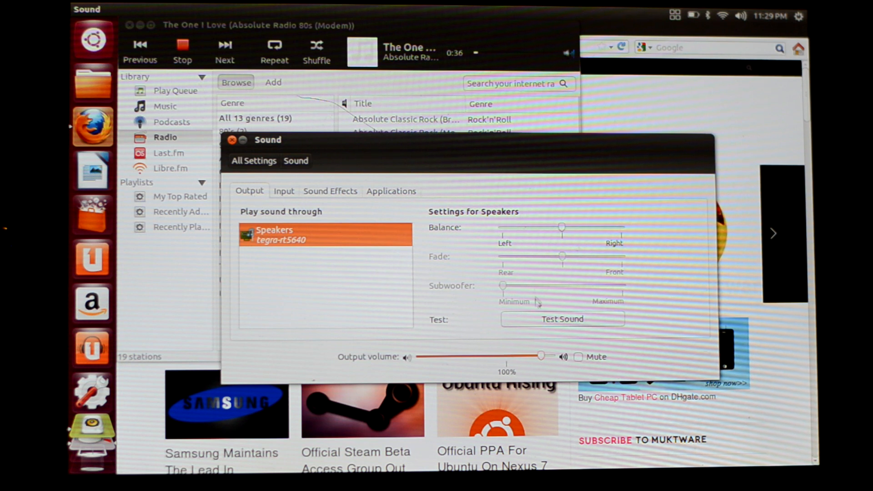
# Step: Run the speaker test, including the Front Right channel, and finish it
pyautogui.click(561, 319)
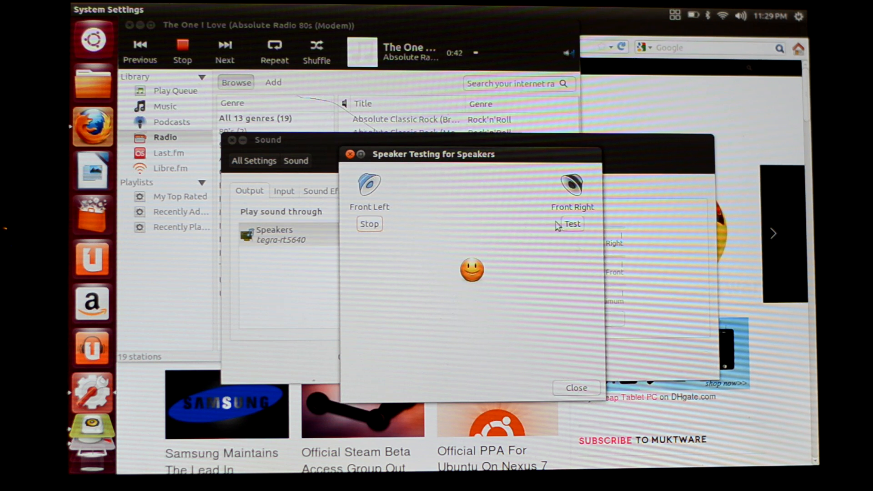
pyautogui.click(572, 224)
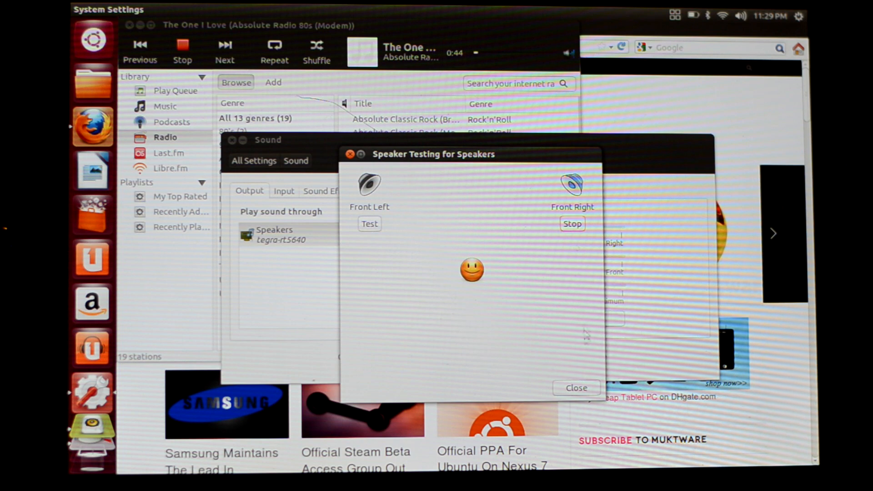
pyautogui.click(576, 387)
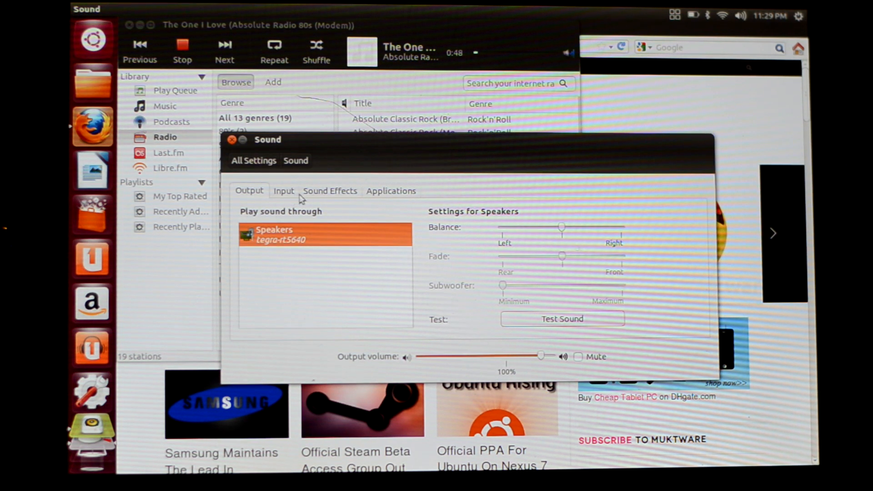
# Step: View the Input tab for the microphone, then close Sound settings
pyautogui.click(284, 190)
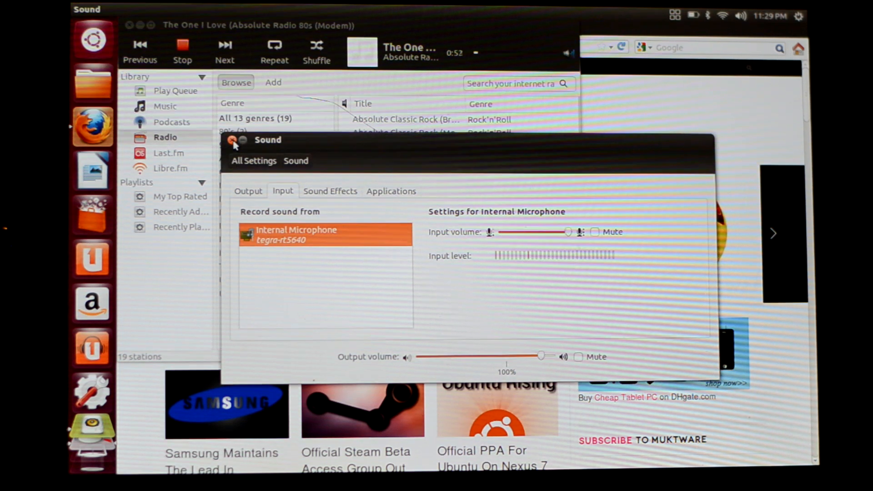
pyautogui.click(232, 140)
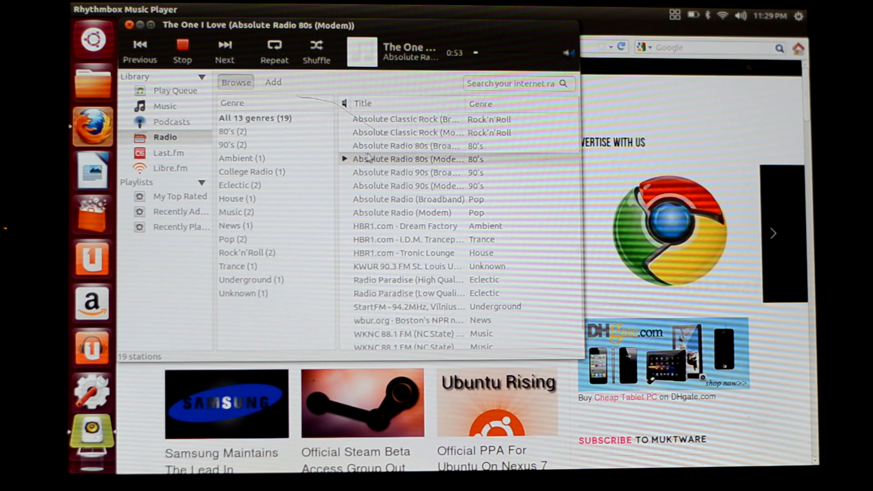
# Step: Stop and resume the radio stream, then close Rhythmbox so it plays in the background
pyautogui.click(182, 45)
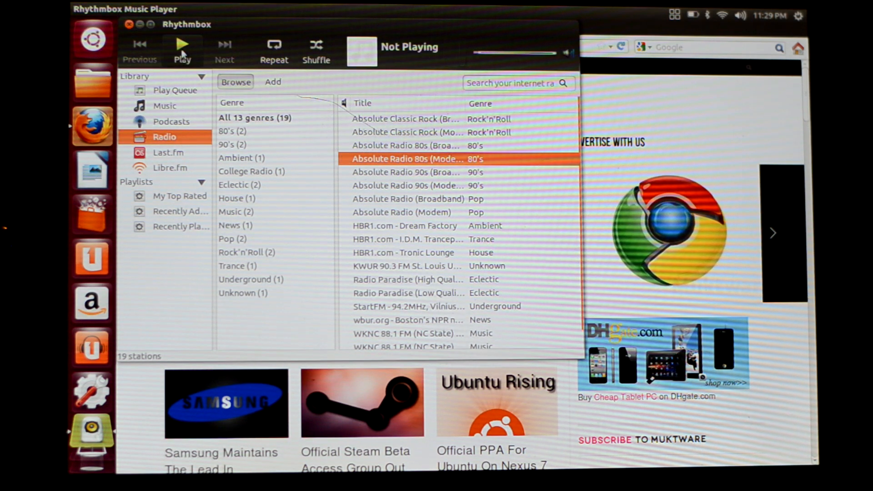
pyautogui.click(182, 43)
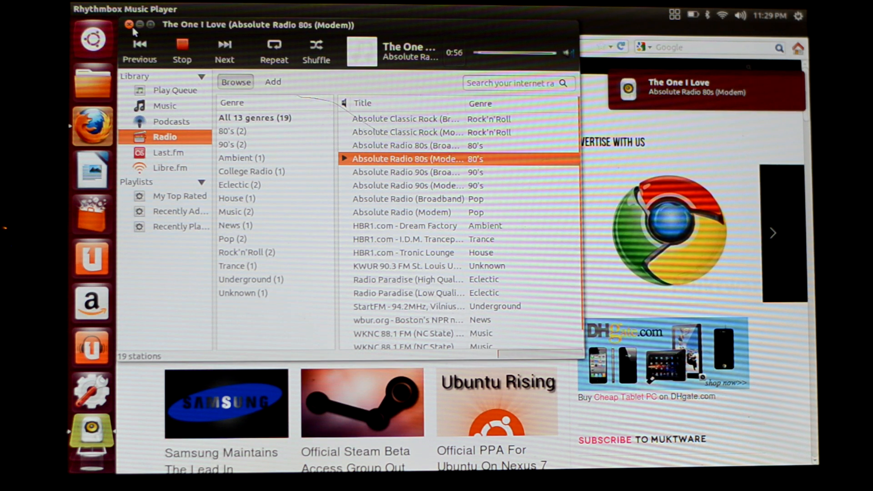
pyautogui.click(128, 24)
pyautogui.write('g')
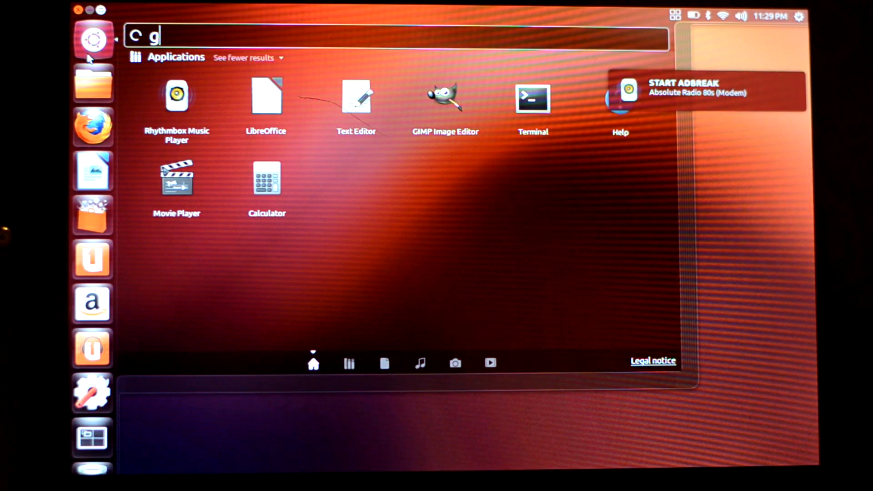
# Step: Search the Dash for 'gimp' to bring up the GIMP Image Editor
pyautogui.write('imp')
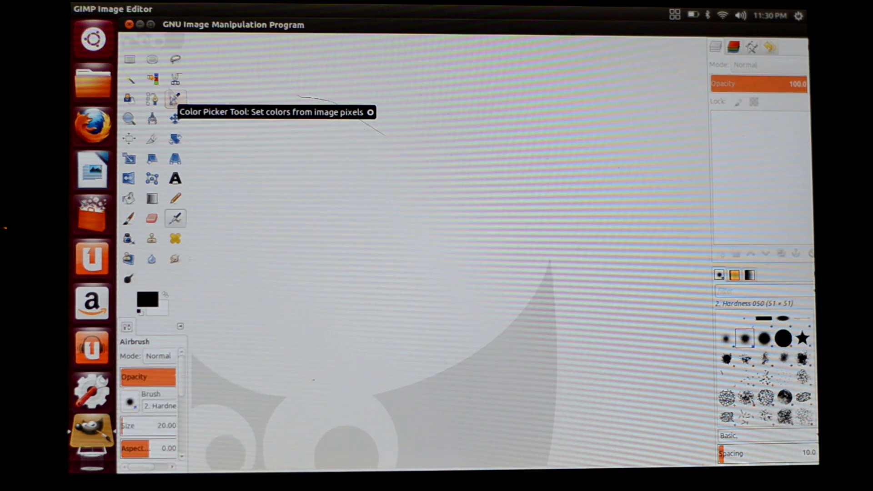
pyautogui.moveTo(130, 38)
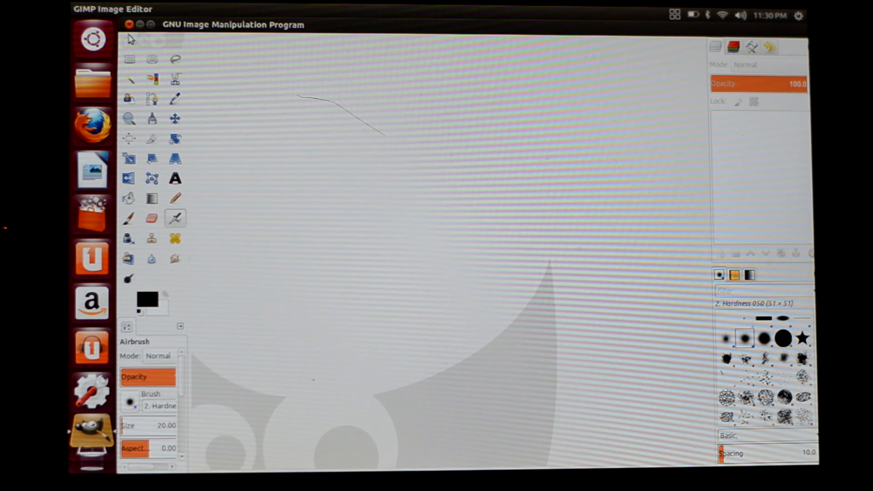
# Step: Create a new 640×400 image, set the foreground colour to red, and airbrush 'Mukt WARE' on it
pyautogui.click(118, 10)
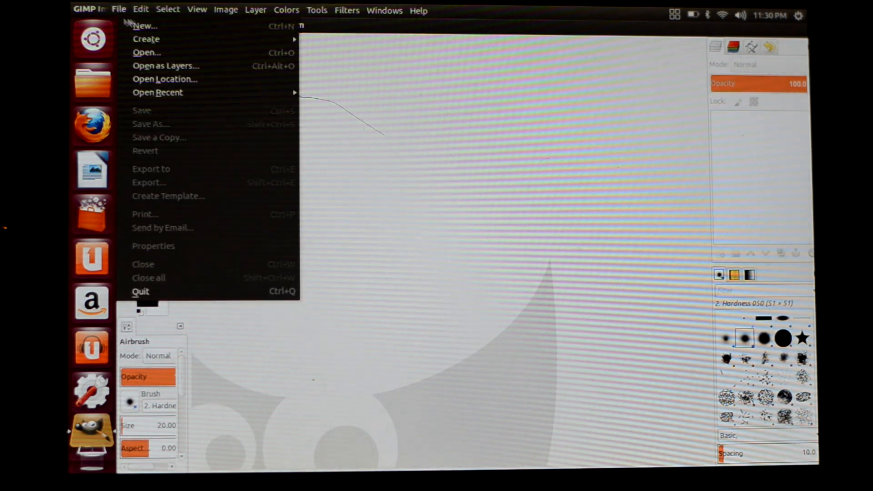
pyautogui.click(144, 25)
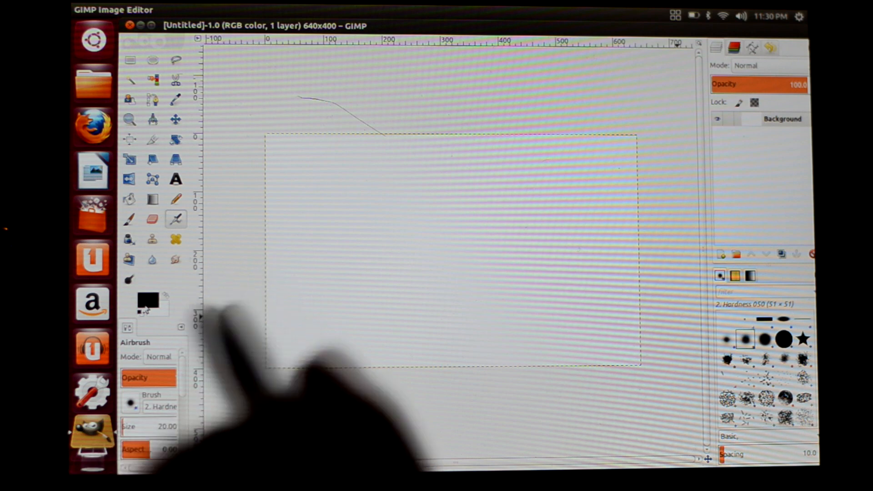
pyautogui.click(144, 296)
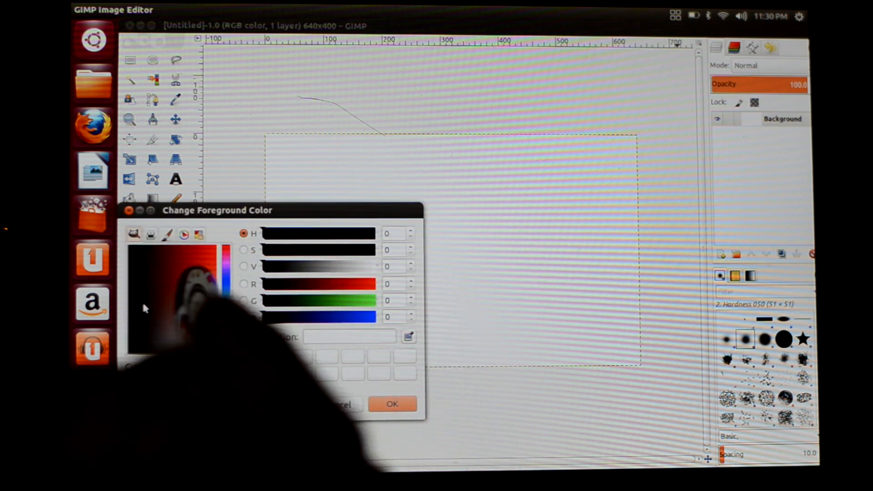
pyautogui.click(391, 404)
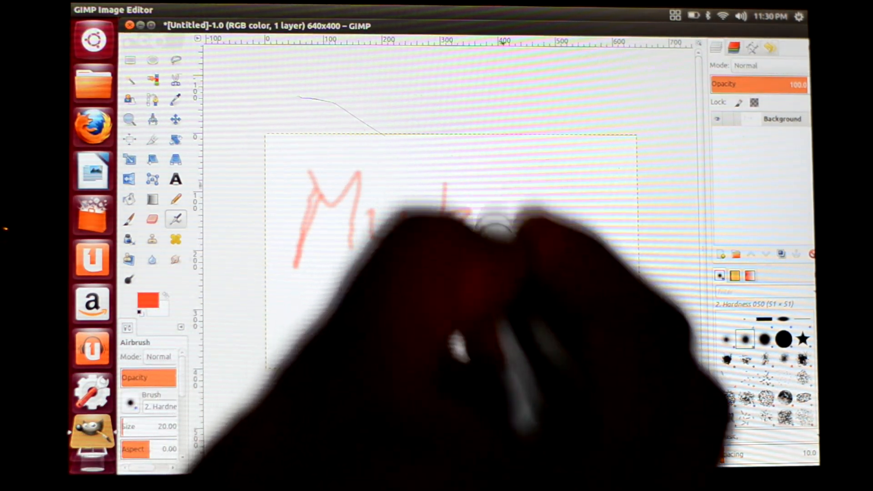
pyautogui.moveTo(390, 212); pyautogui.dragTo(518, 222)
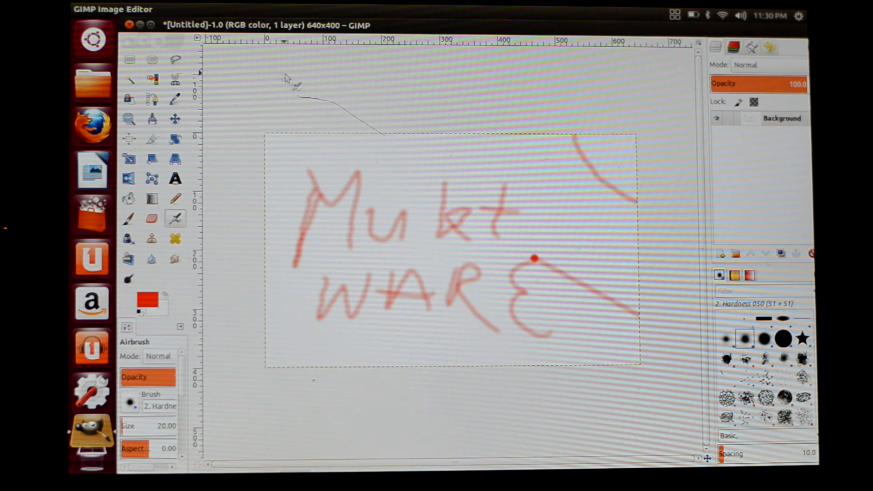
pyautogui.click(118, 10)
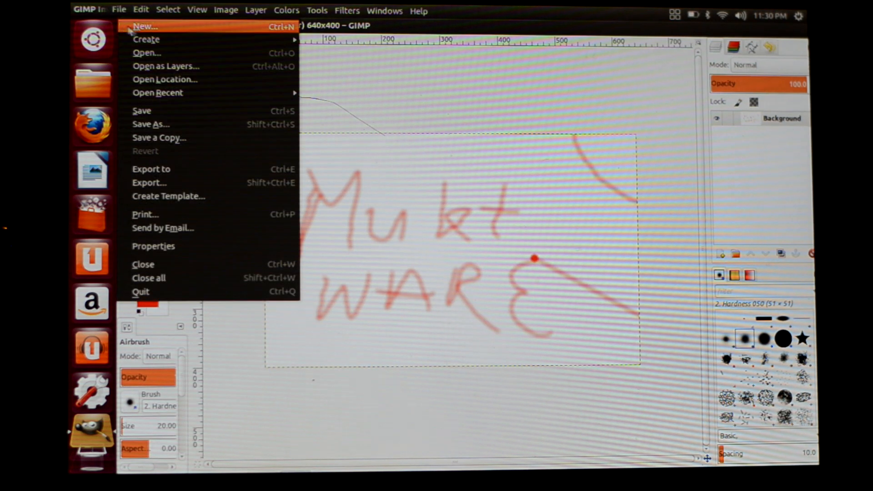
# Step: Create a second 640×400 image, paint a red Om symbol, then close GIMP
pyautogui.click(145, 26)
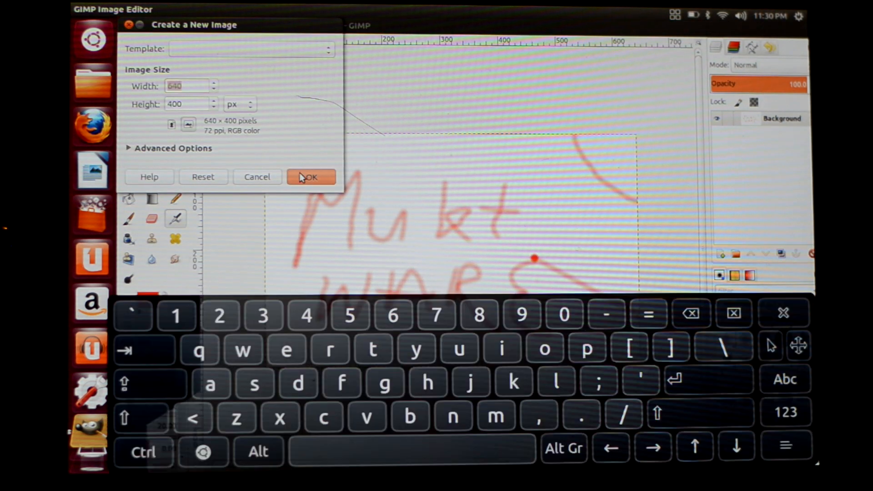
pyautogui.click(310, 177)
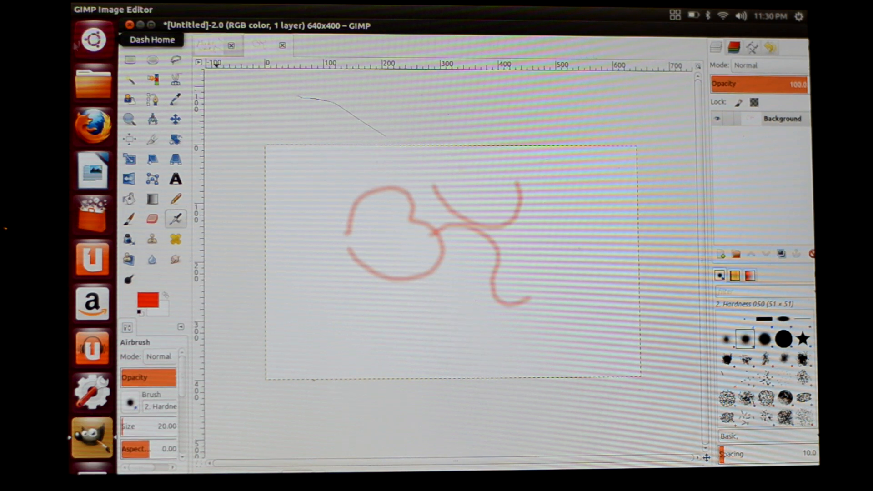
pyautogui.click(118, 11)
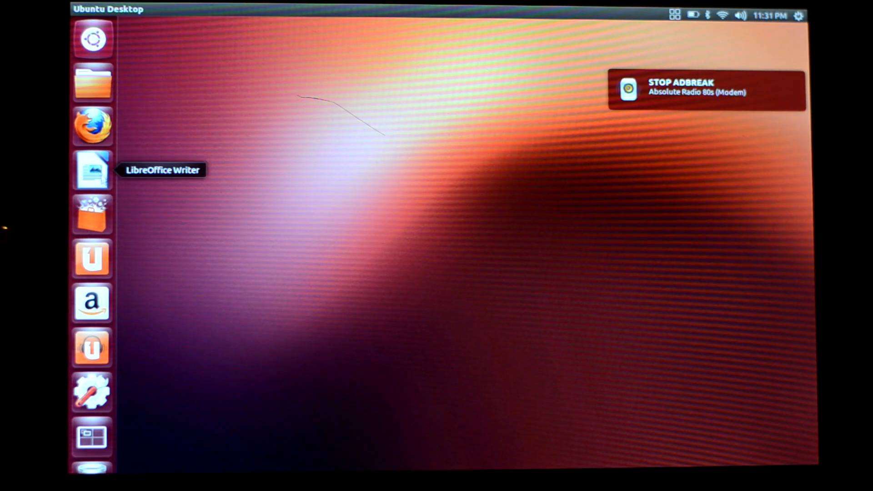
pyautogui.moveTo(92, 215)
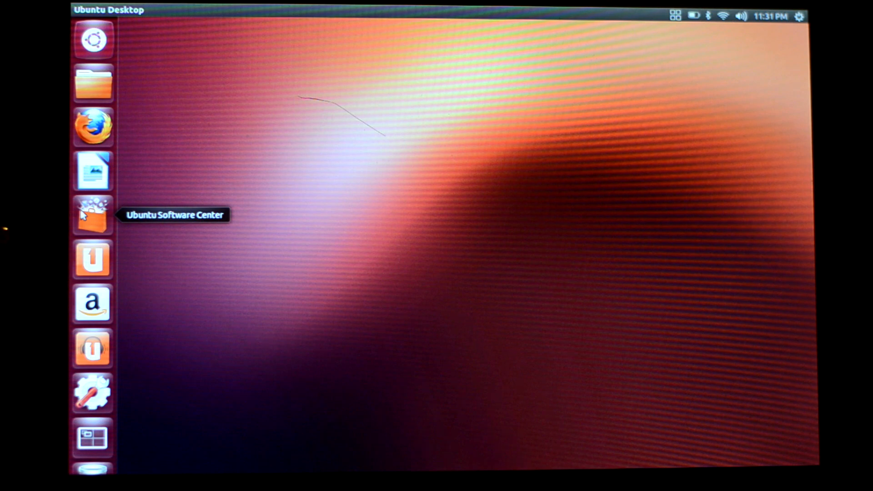
pyautogui.click(92, 215)
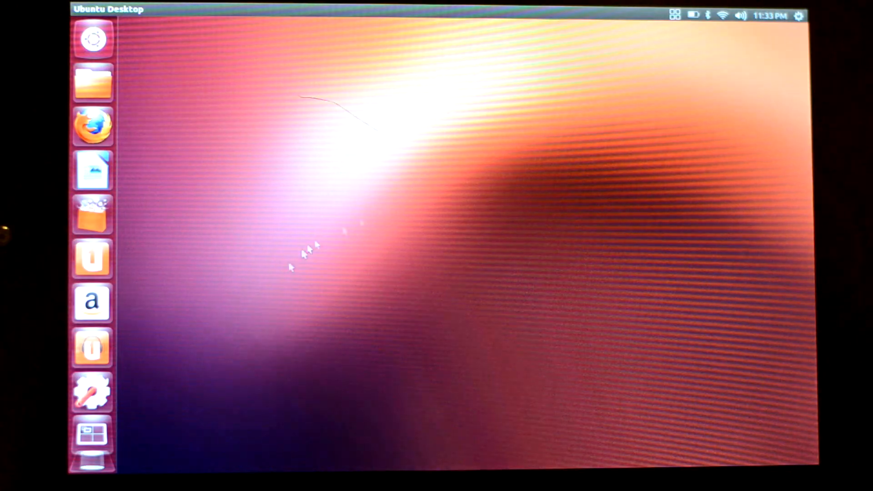
pyautogui.moveTo(191, 120)
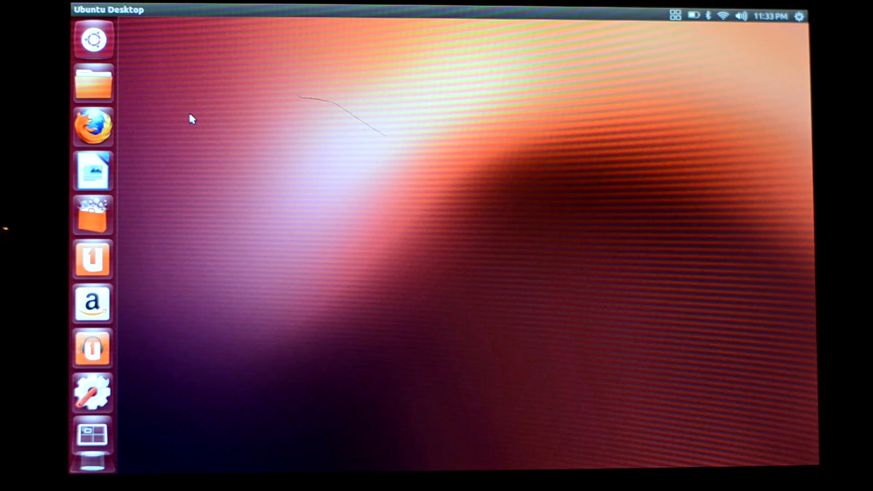